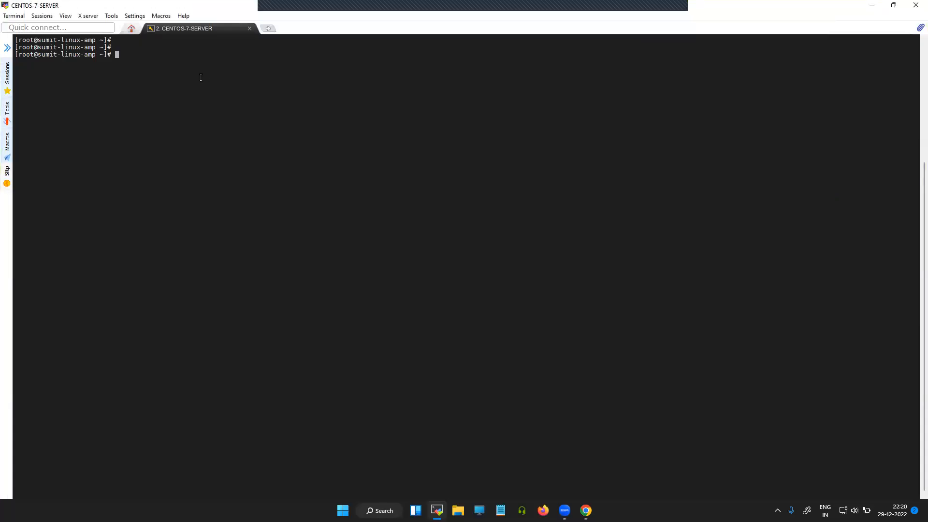
Step: Run hostnamectl to show hostname sumit-linux-amp and CentOS Linux 7 system details
text(hostnamectl)
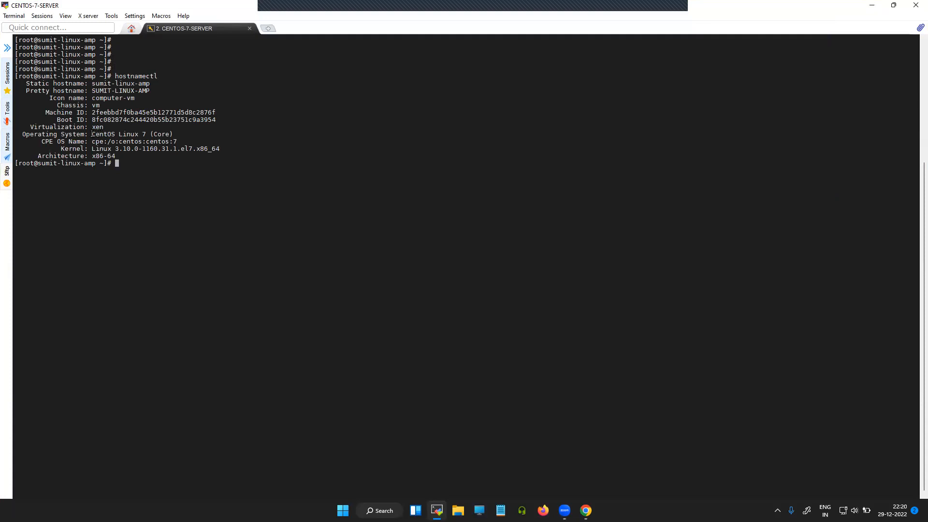
double_click(128, 134)
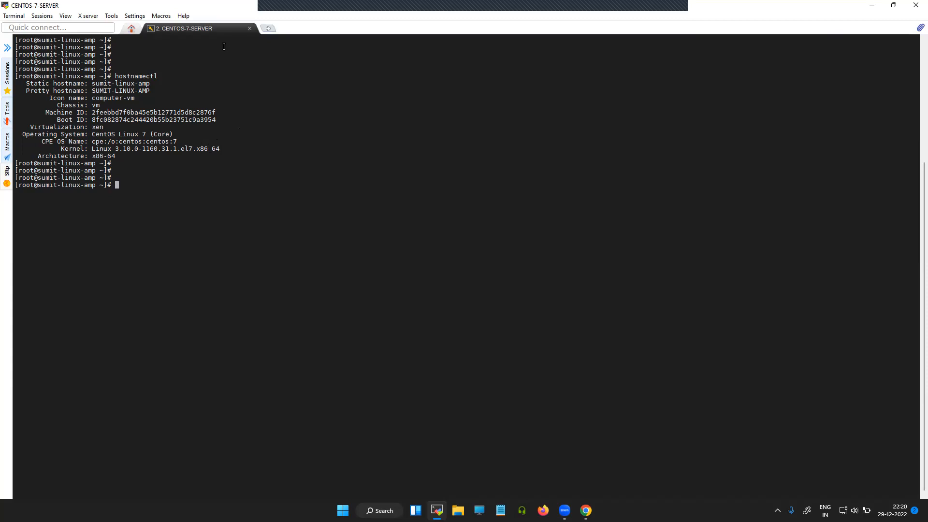
mouse_move(192, 36)
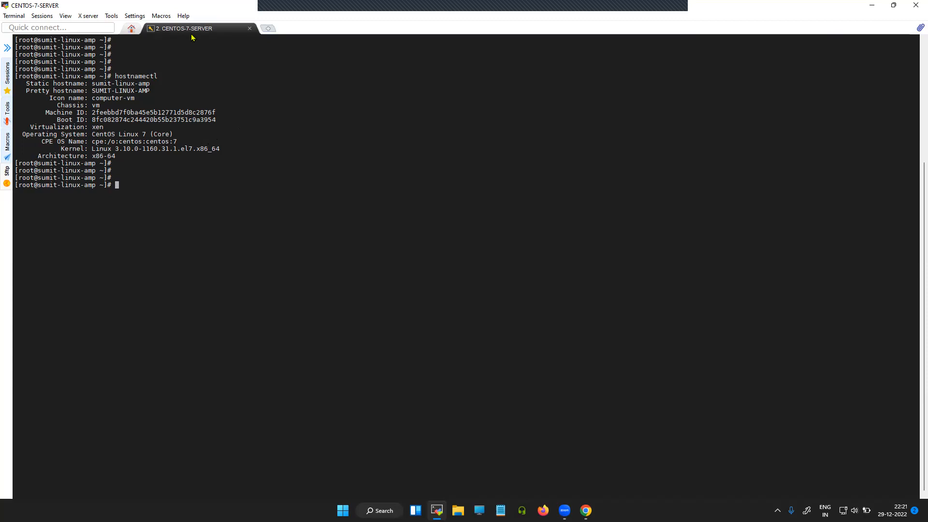
mouse_move(156, 180)
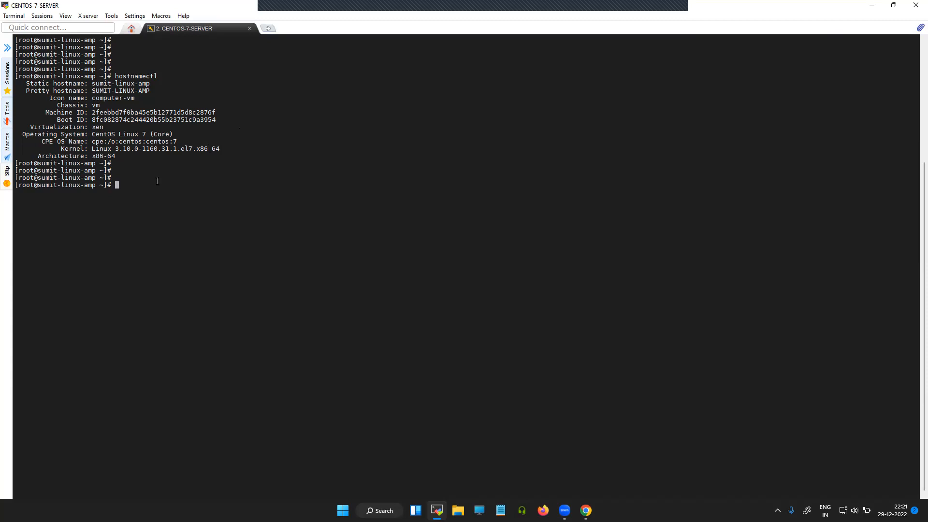
mouse_move(163, 177)
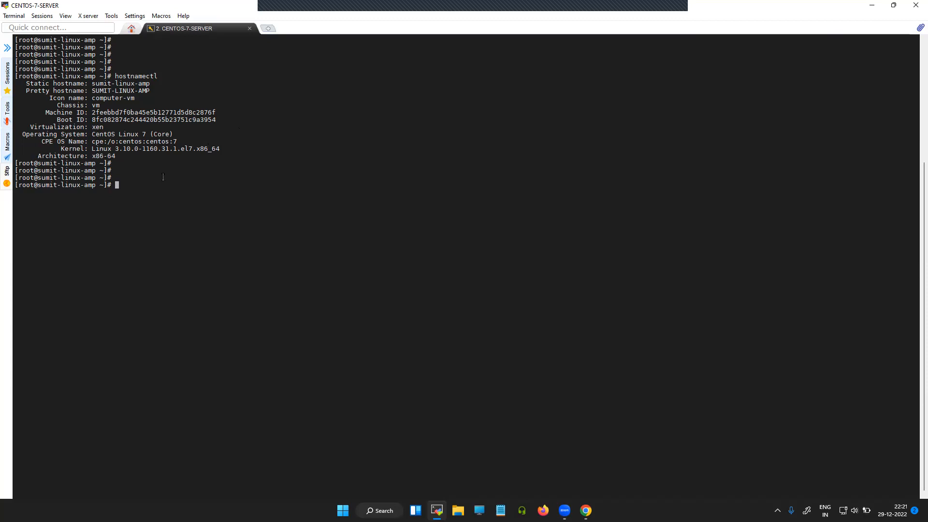
Step: Attempt dnf install -y epel-release, which fails with dnf command not found
key(enter)
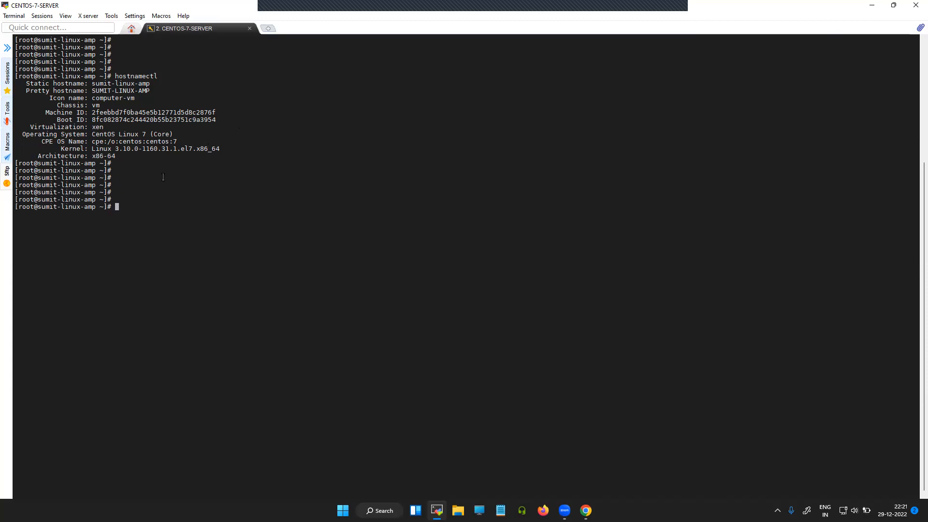
text(dnf)
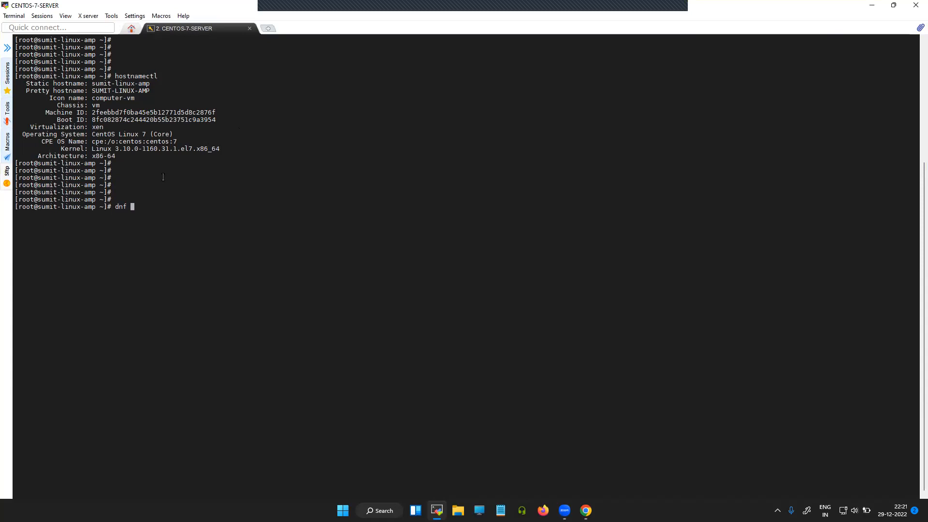
text(instal)
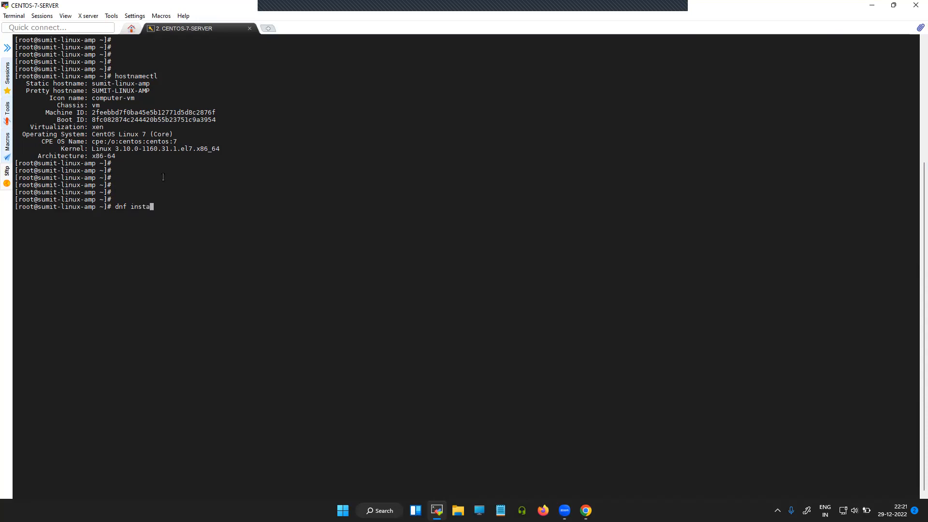
text(ll -y)
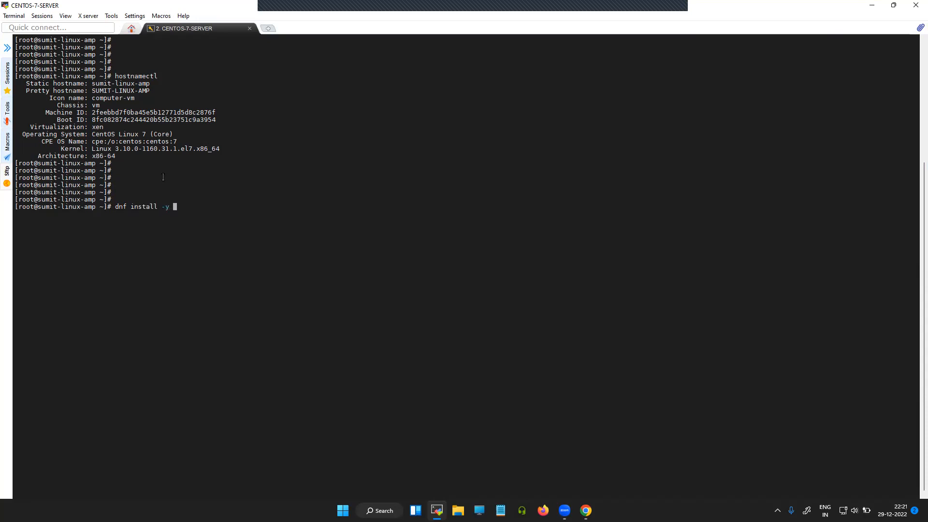
text(epe)
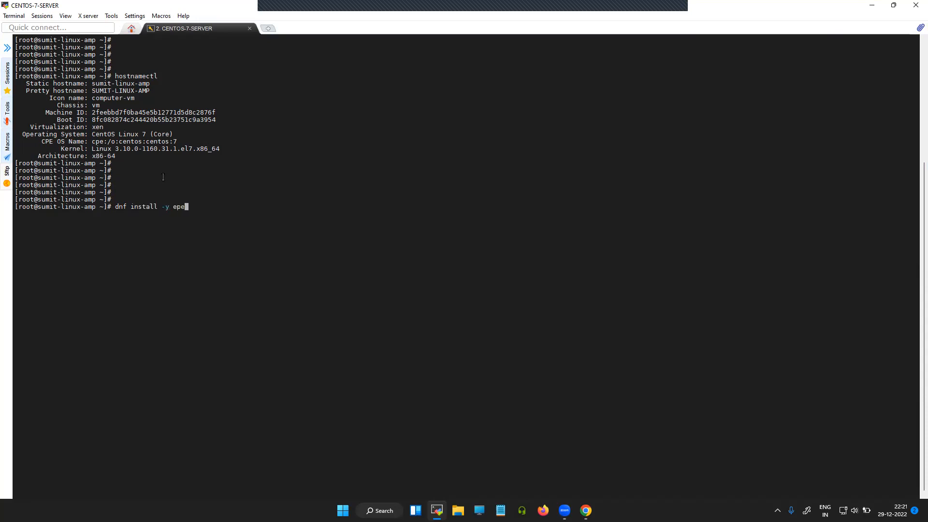
text(l-release)
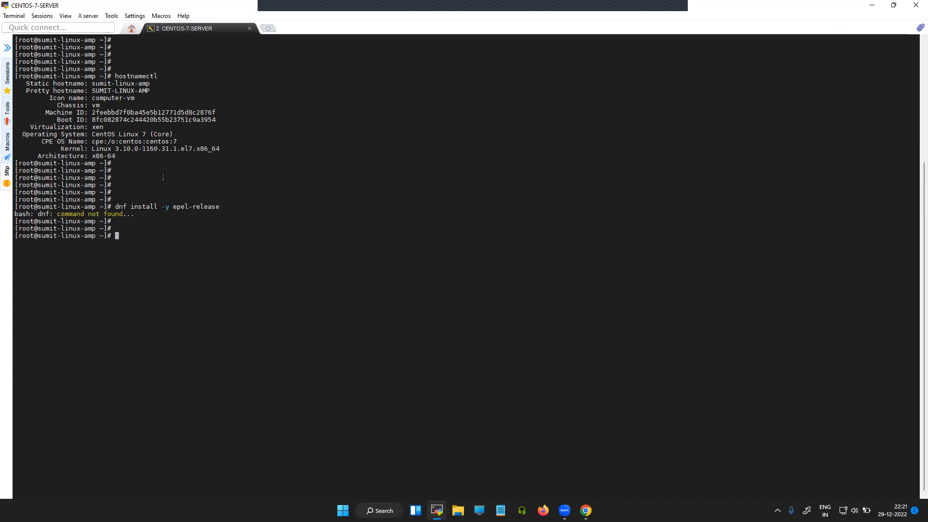
Step: Run yum install -y epel-release to install the EPEL release package
text(yum in)
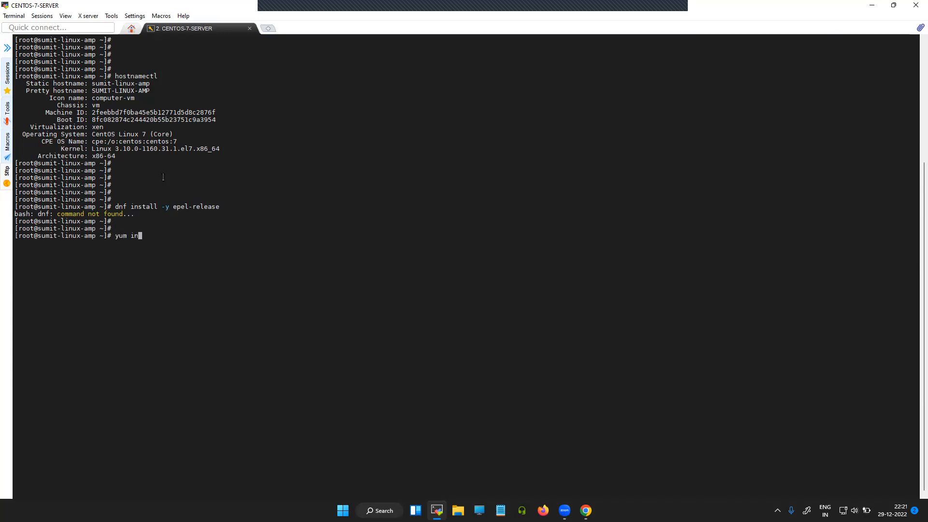
text(stall)
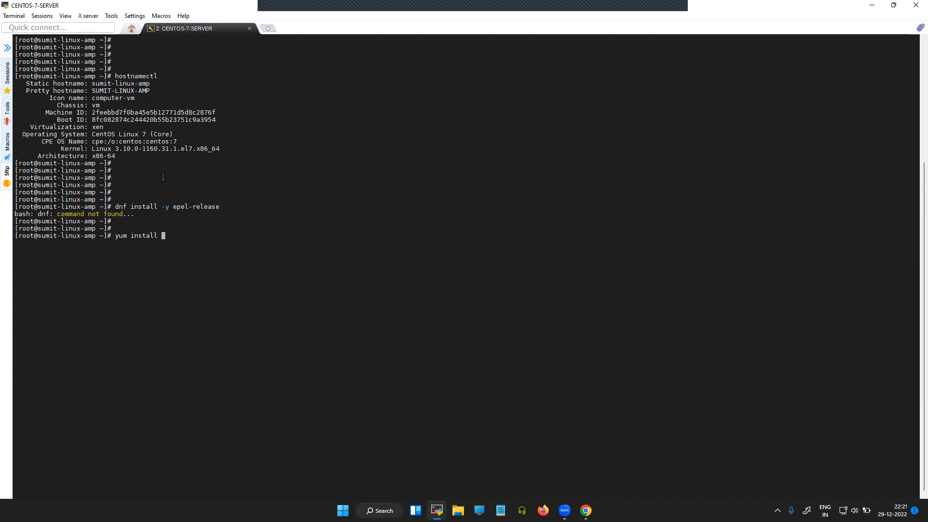
text(-y e)
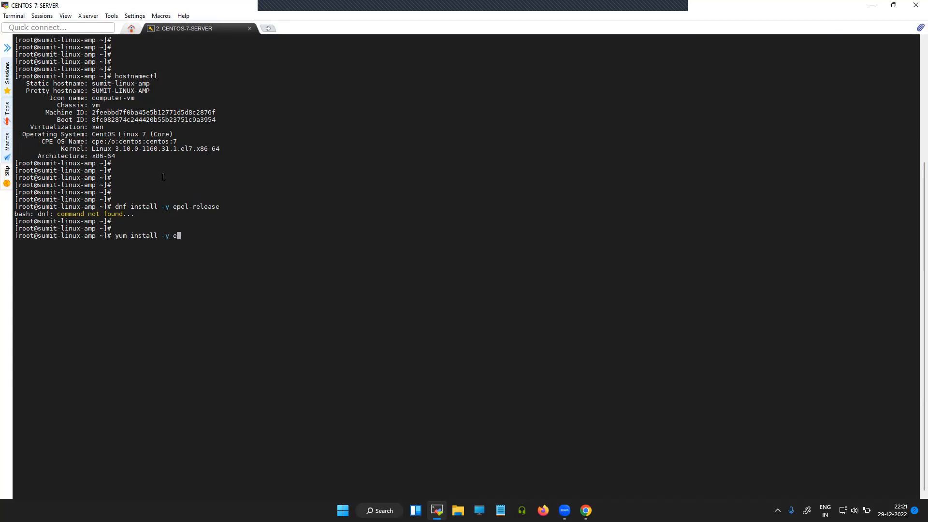
text(pel-r)
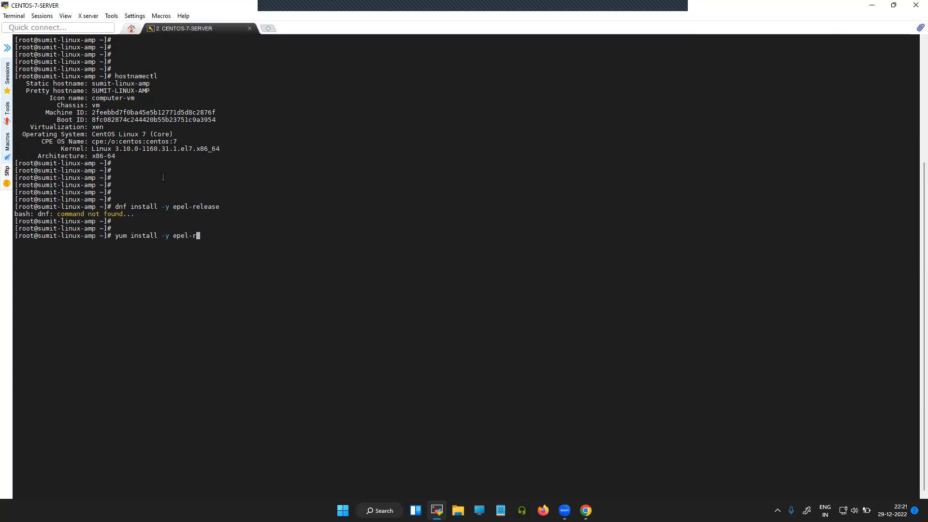
key(Return)
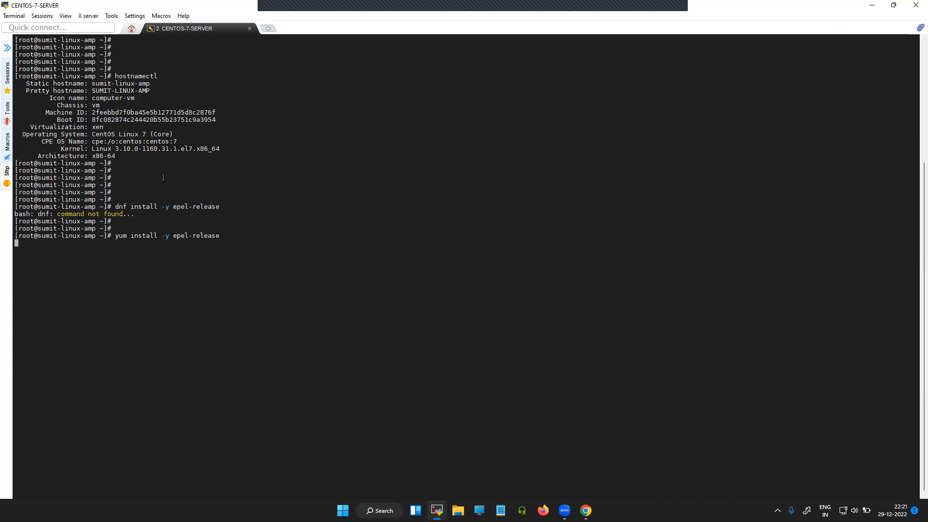
mouse_move(123, 201)
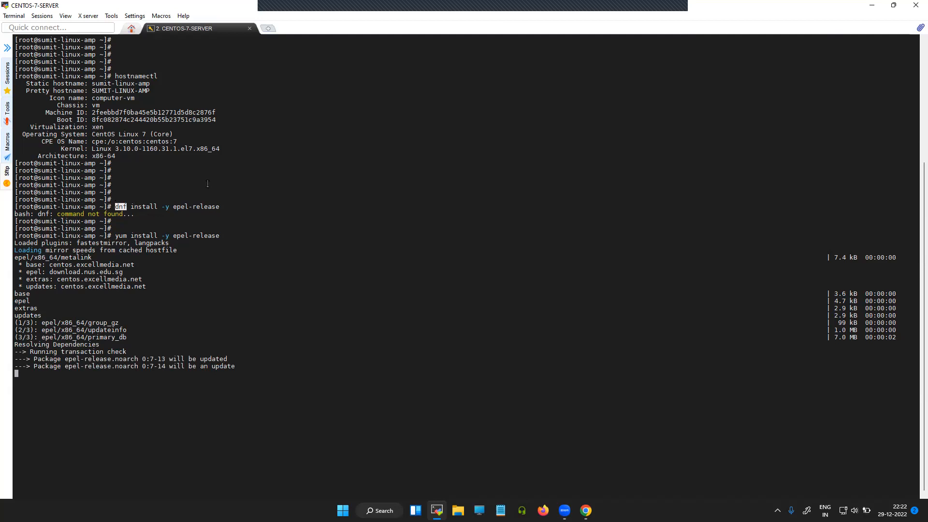
mouse_move(200, 193)
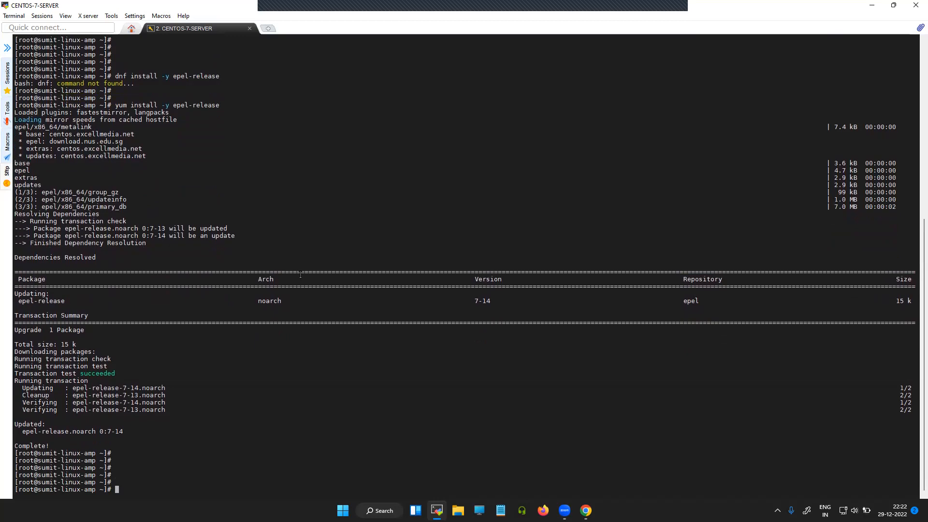
Step: Run yum install -y strongswan, reporting strongswan 5.7.2 already installed and latest
text(yum install -y epel-release)
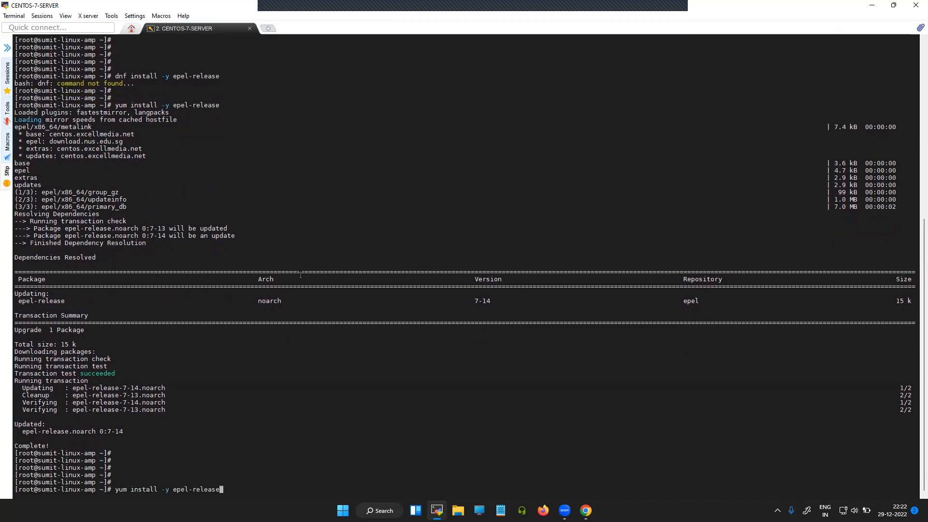
key(BackSpace)
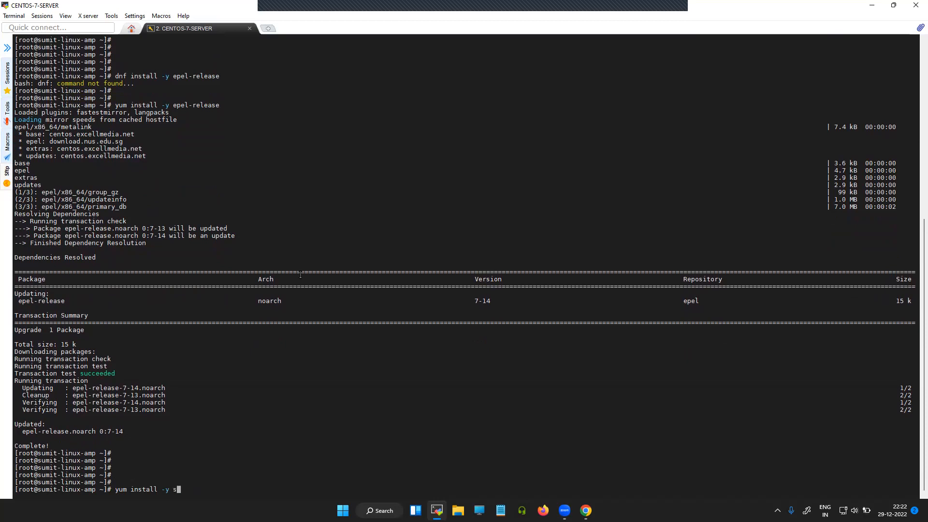
text(tro)
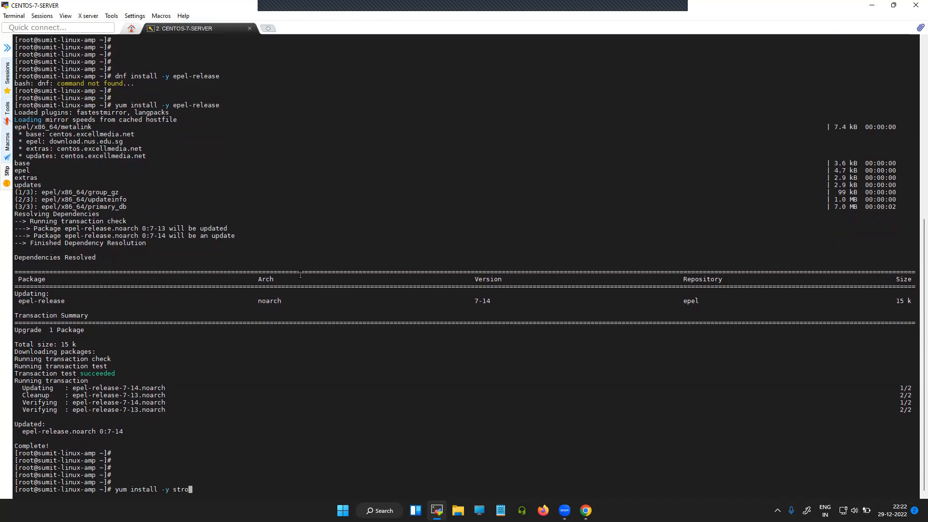
text(ngswan)
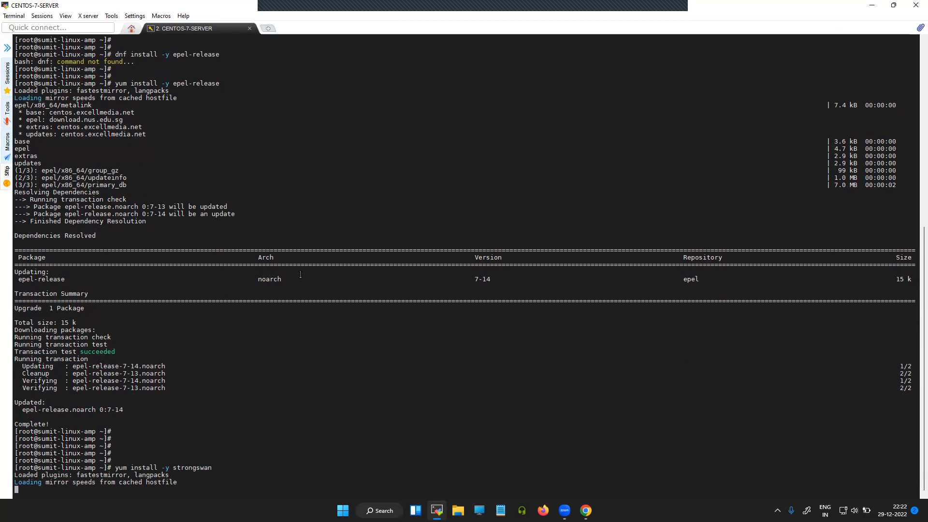
scroll(down, 3)
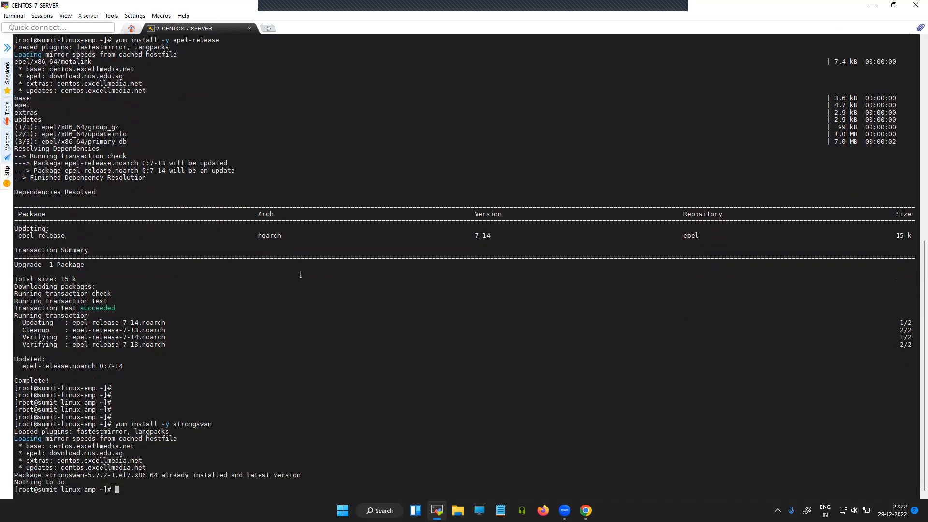
scroll(down, 3)
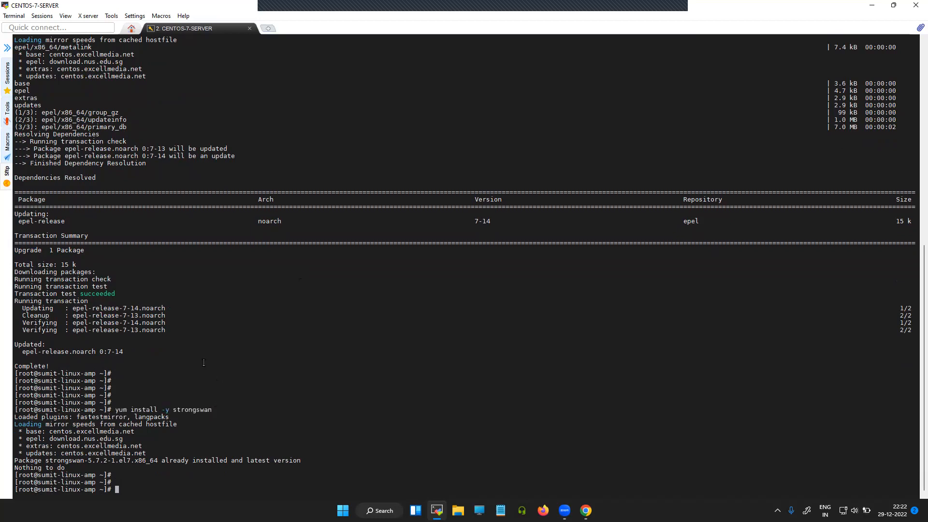
scroll(down, 3)
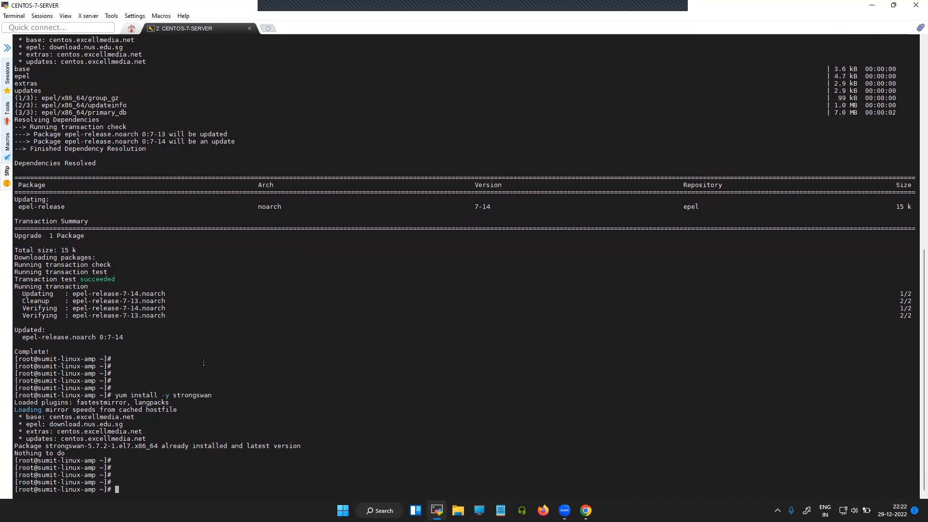
Step: Run rpm -qa | grep strong to list the strongswan-5.7.2-1.el7.x86_64 package
text(rpm -)
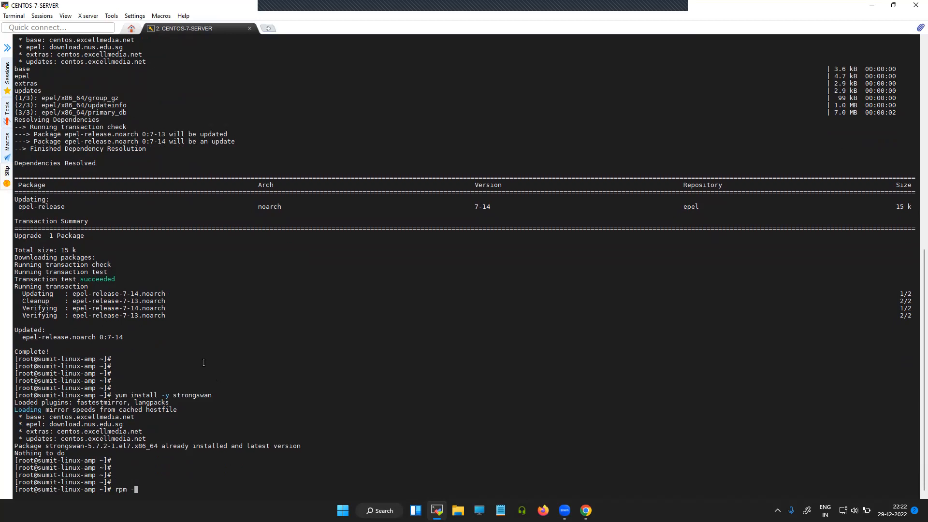
text(qa | grep)
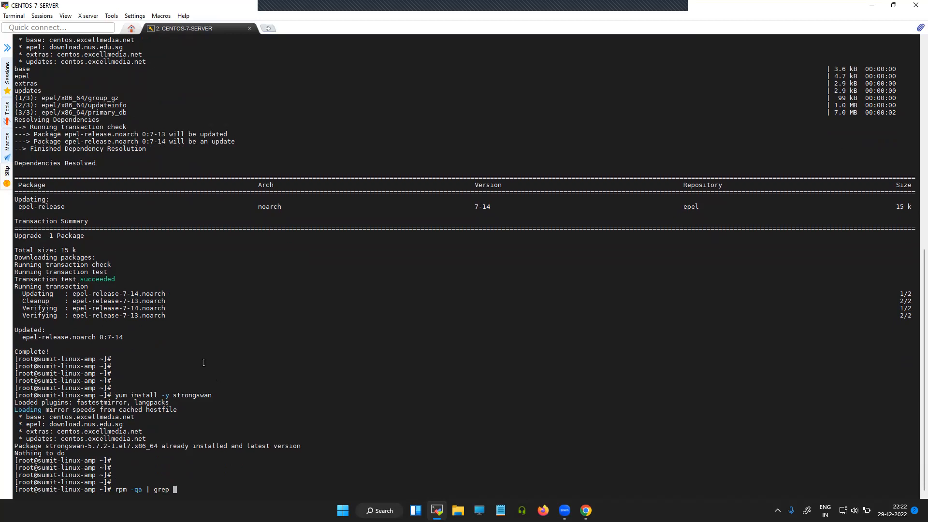
text(strong)
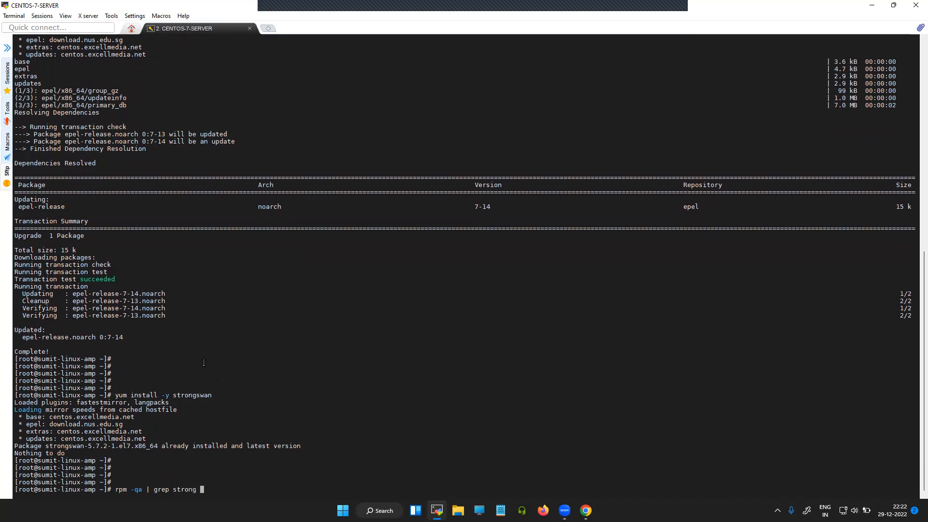
key(Return)
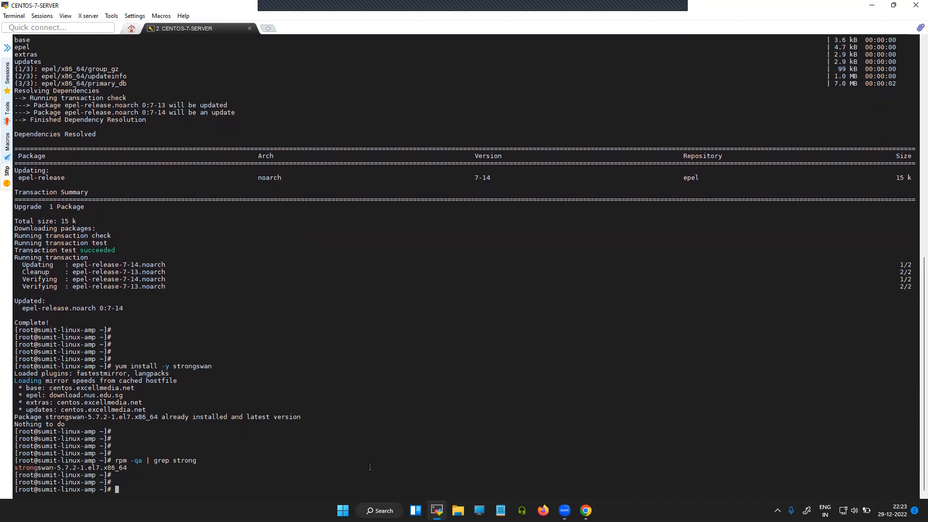
Step: Run strongswan version, printing strongSwan U5.7.2 on Linux 3.10
text(strong ver)
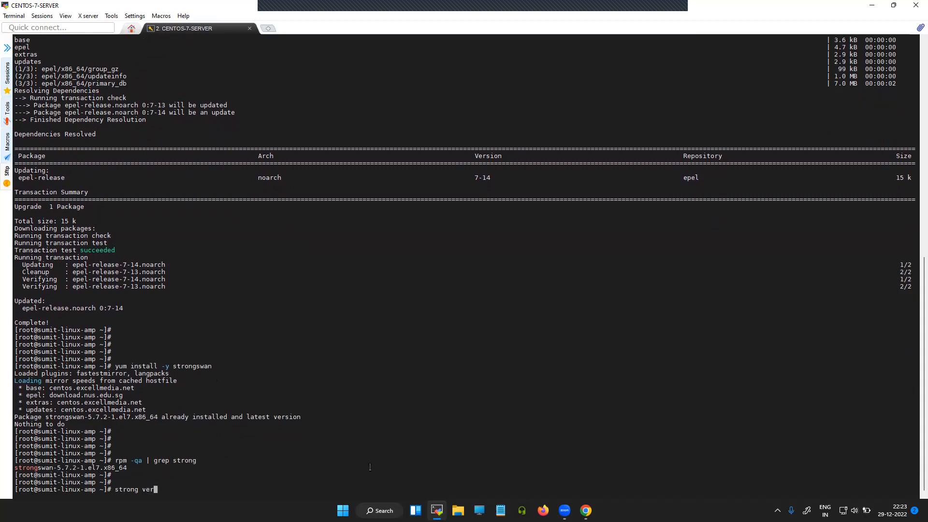
text(sion)
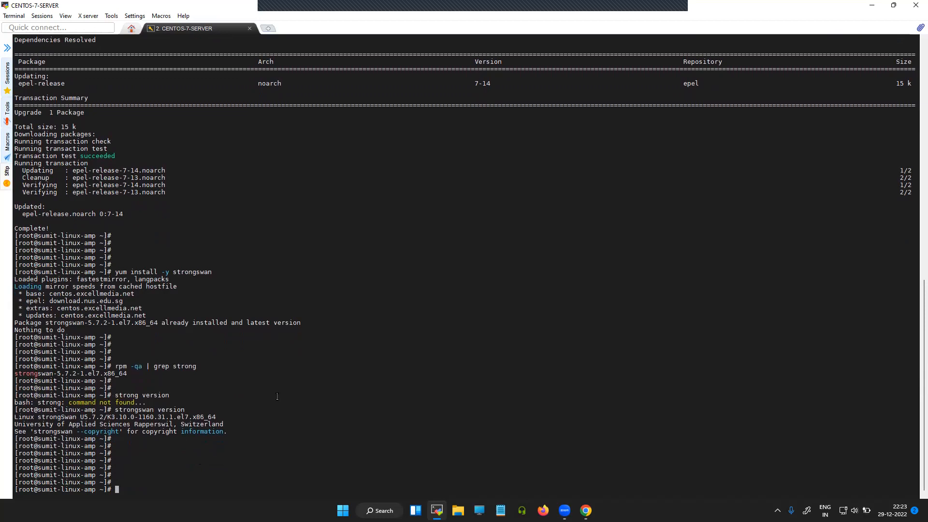
Step: Run systemctl status strongswan showing it active and enabled, then systemctl start strongswan
text(systemctl statu)
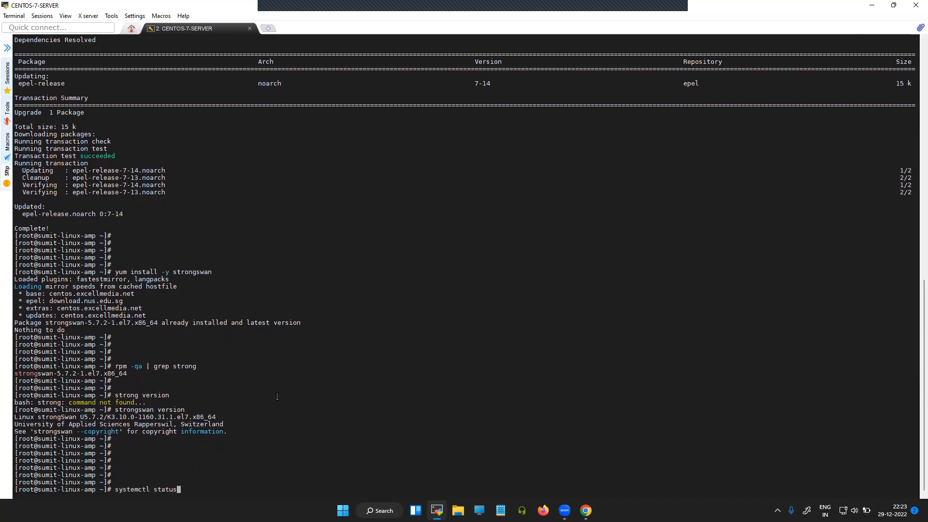
text(stro)
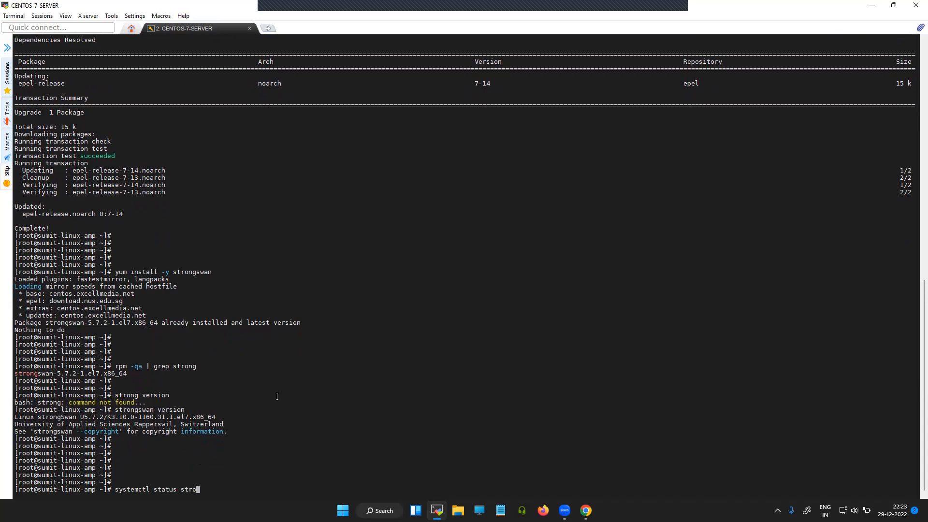
text(g)
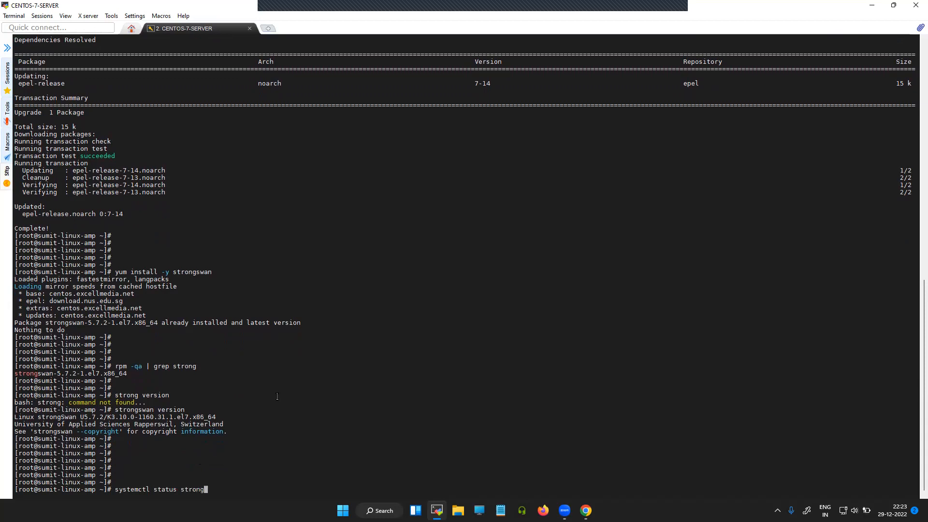
text(swan)
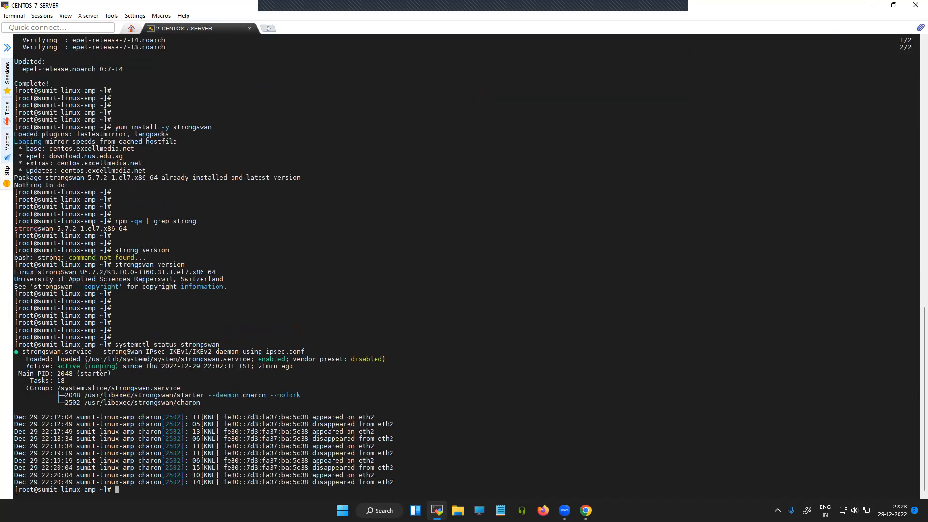
double_click(67, 360)
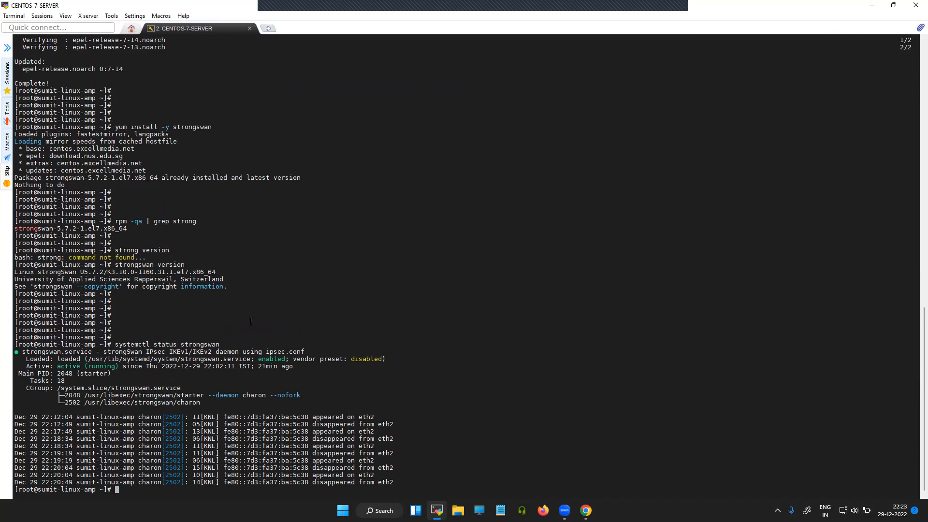
text(systemctl status strongswan)
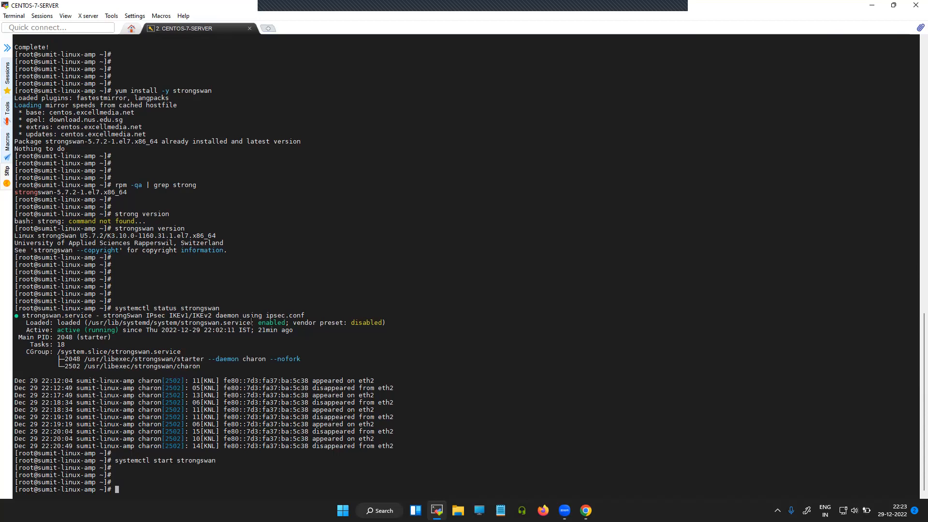
Step: Run systemctl enable strongswan so the service starts at boot
text(systemctl start strongswan)
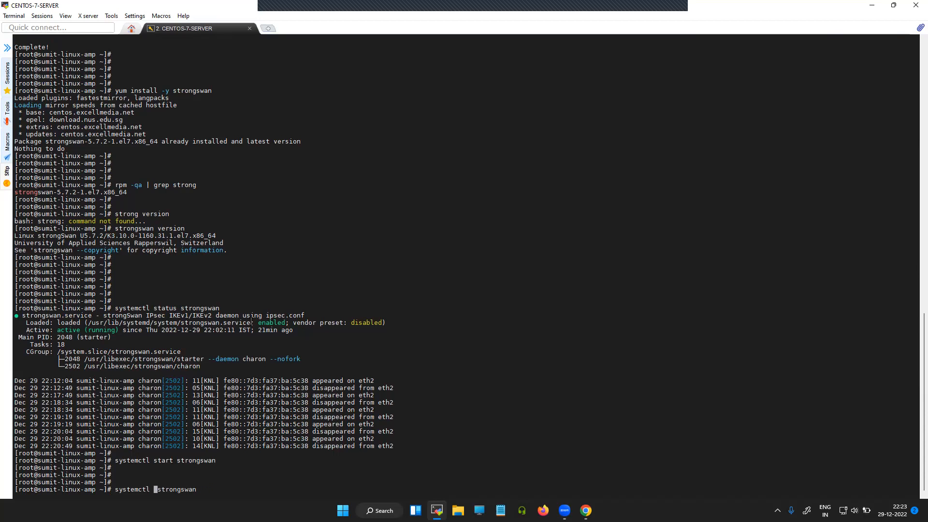
text(enable)
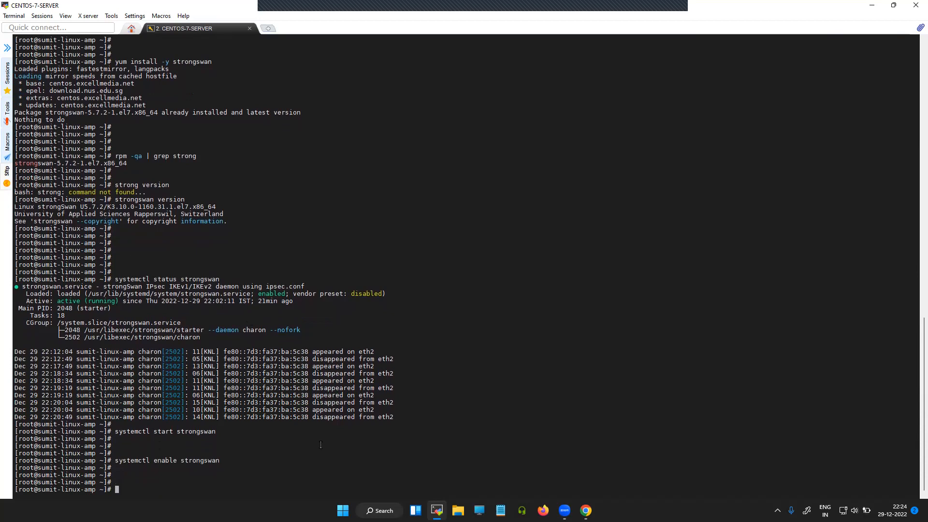
scroll(down, 3)
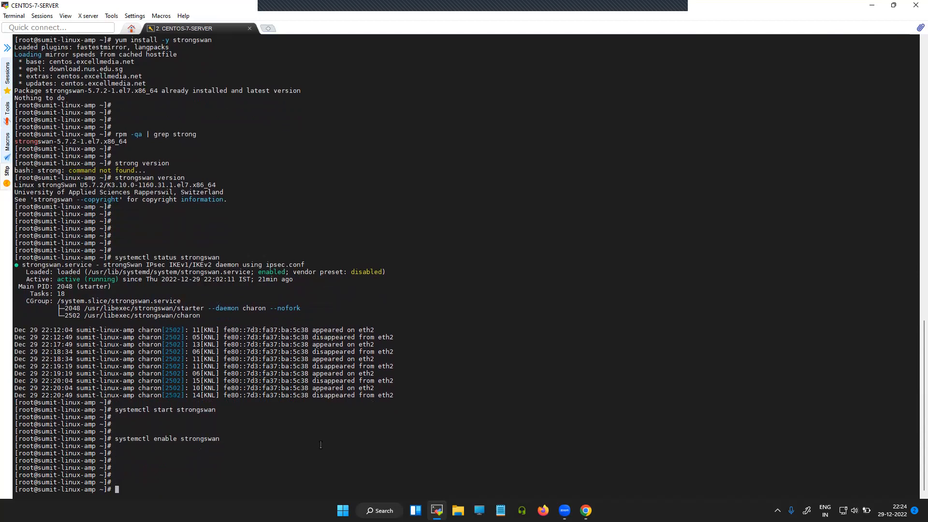
Step: Run ls -ll /etc/strongswan/ and mark ipsec.conf and ipsec.secrets in the listing
text(ls)
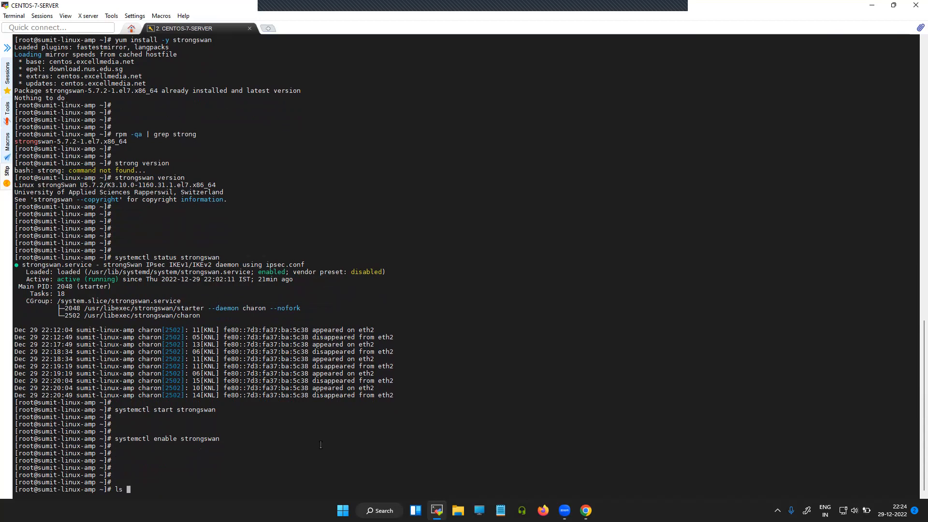
text(-ll /etc/strongswan/)
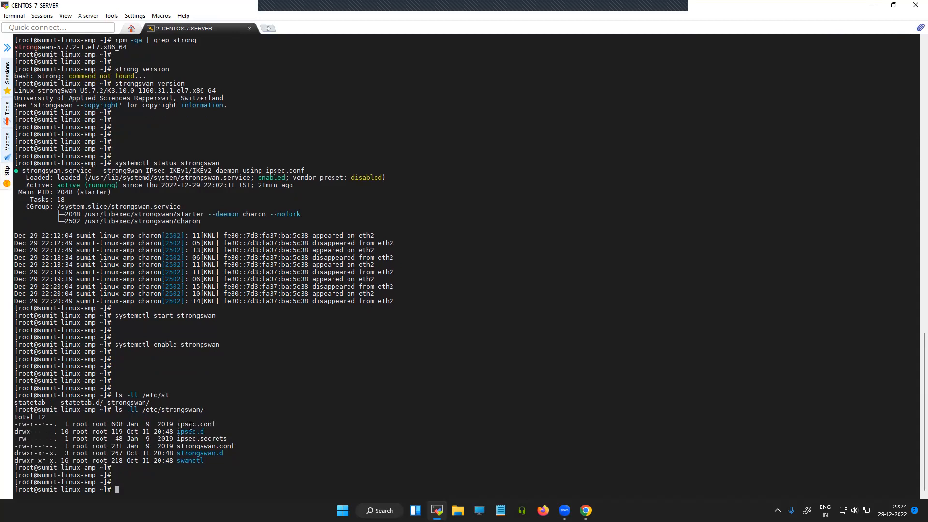
double_click(195, 423)
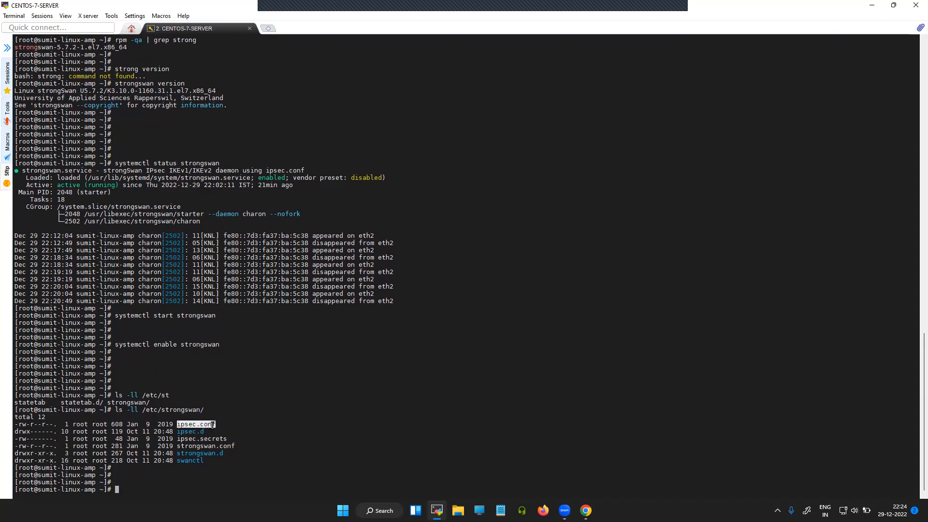
mouse_move(279, 412)
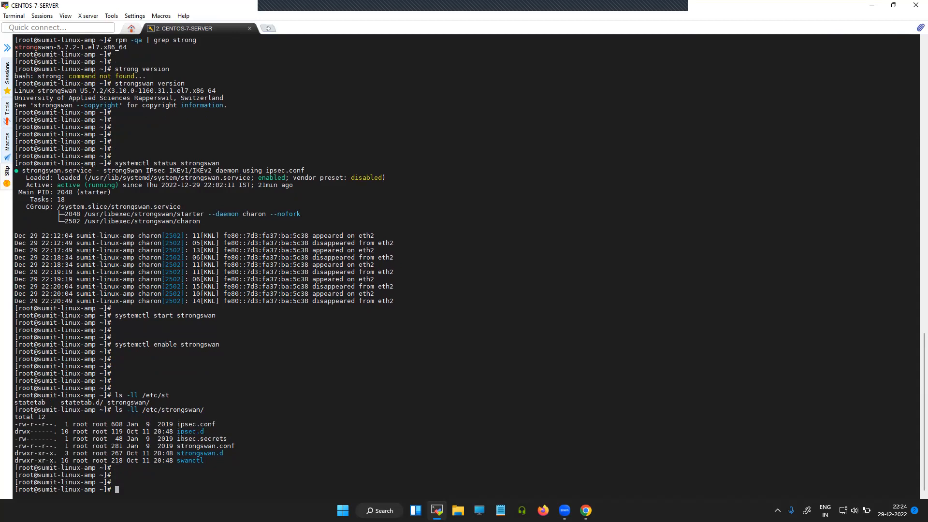
double_click(181, 439)
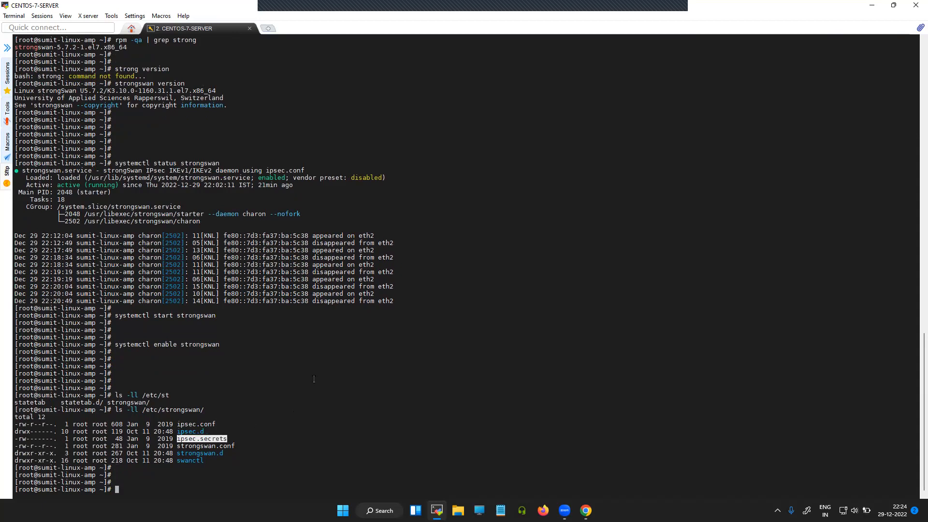
mouse_move(317, 333)
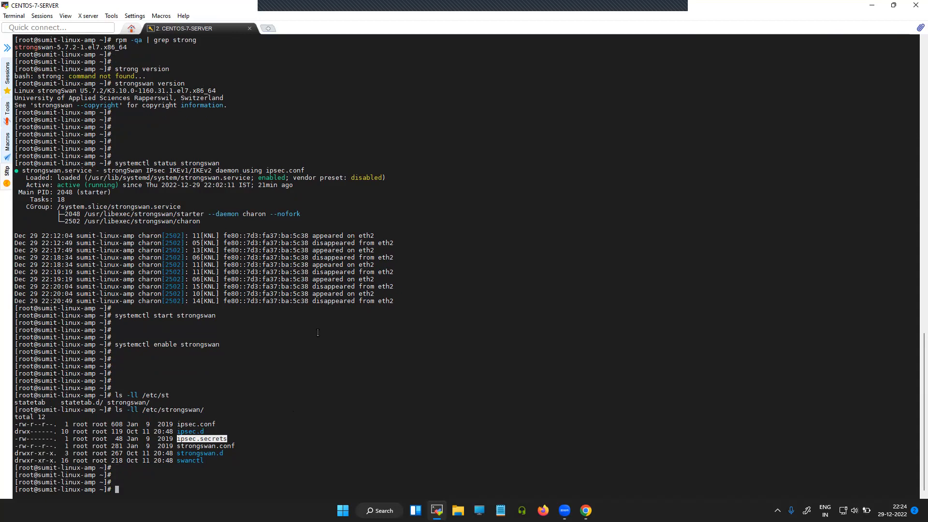
mouse_move(305, 387)
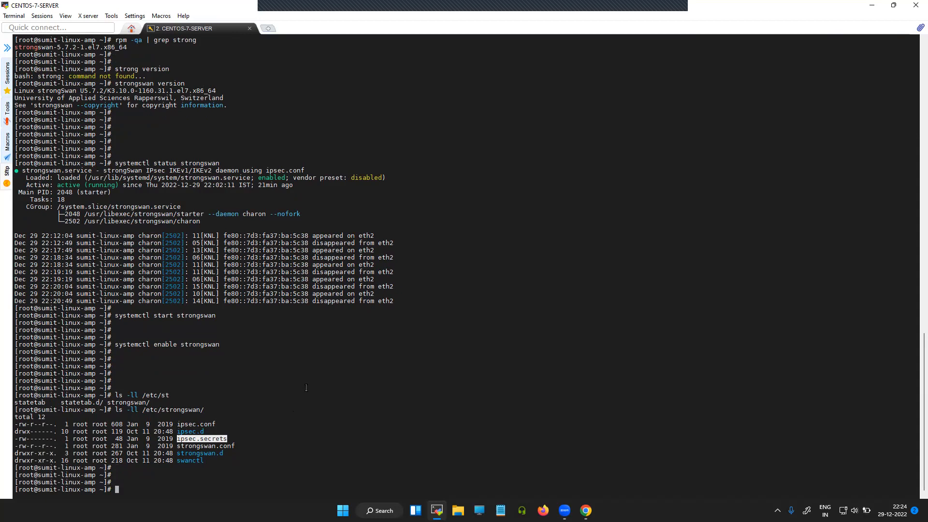
Step: Run cat /etc/strongswan/ipsec.secrets, showing only its header comment
text(cat)
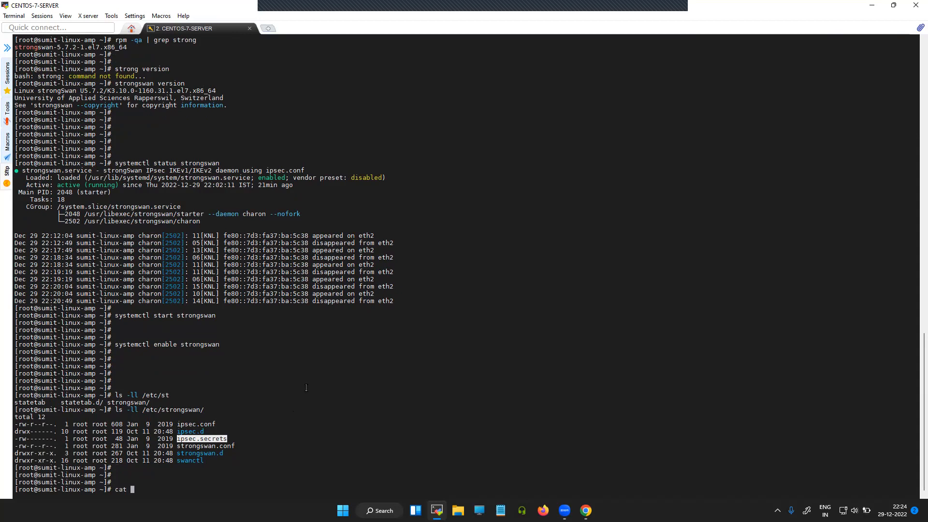
text(/etc/)
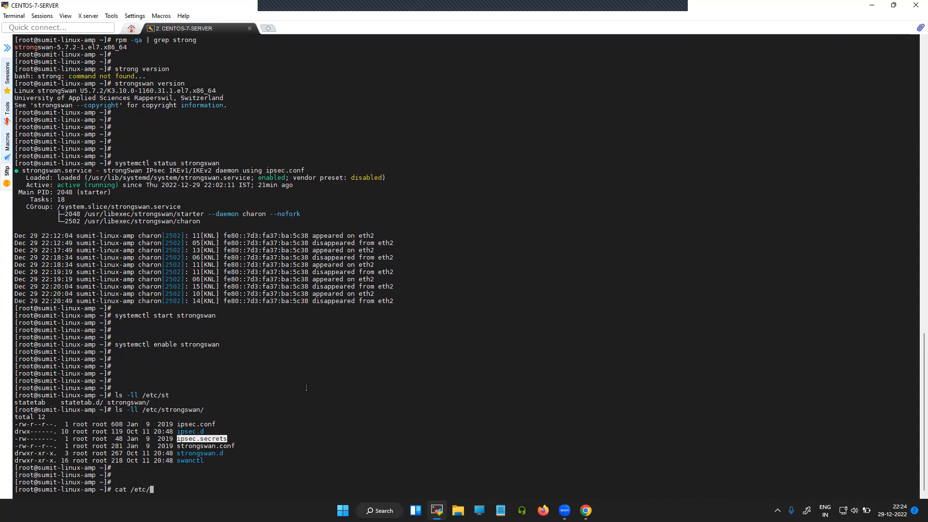
text(strongswan/)
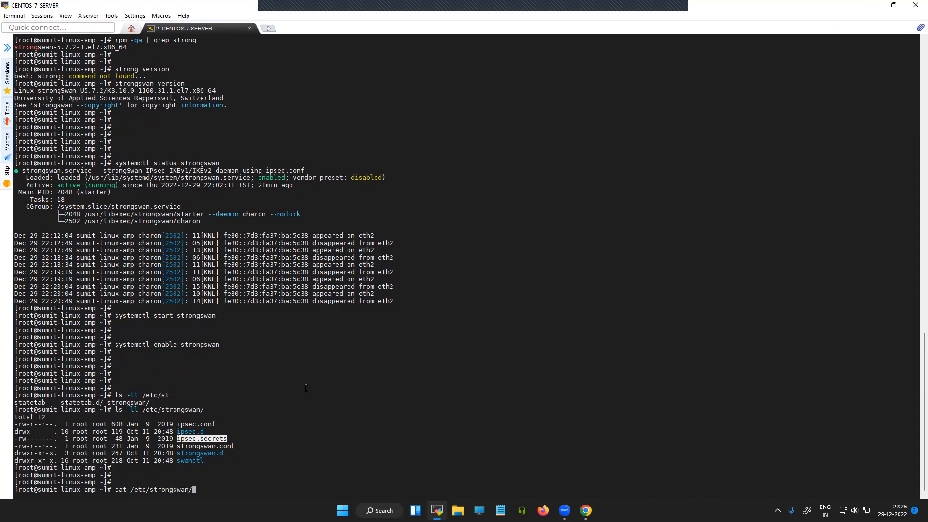
text(ipsec.secrets)
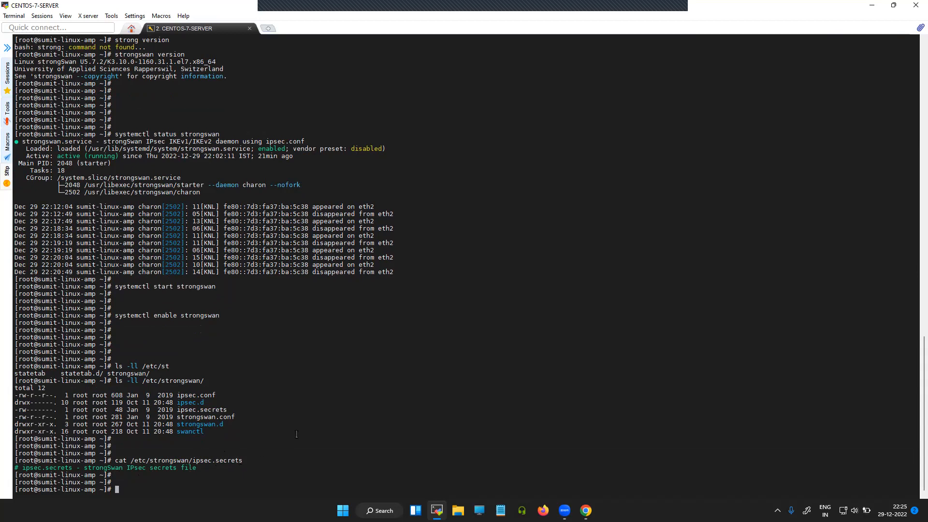
Step: Run cat /etc/strongswan/ipsec.conf, showing basic setup and commented sample VPN connections
text(cat)
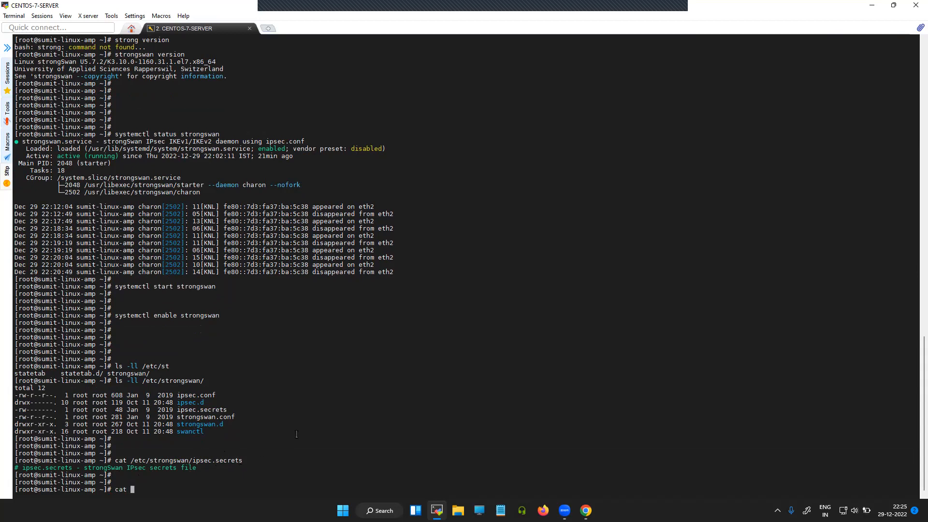
text(/etc)
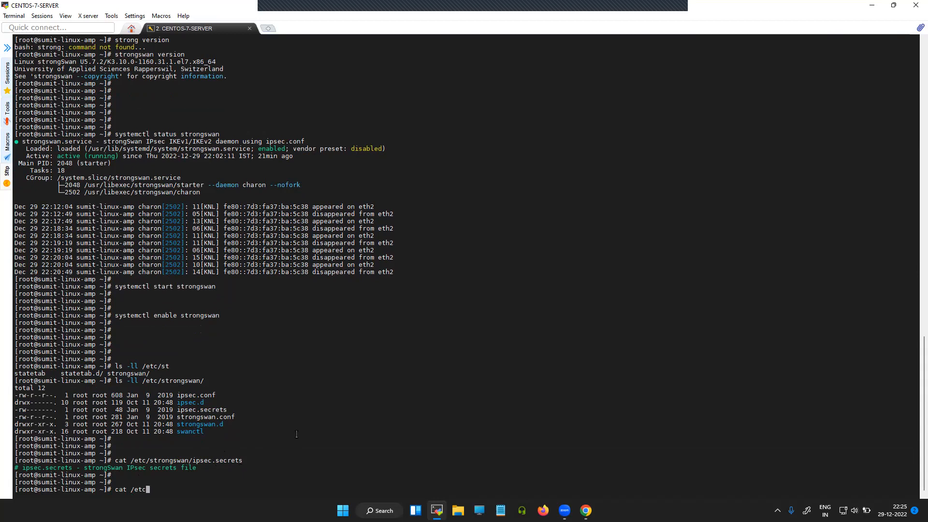
text(st)
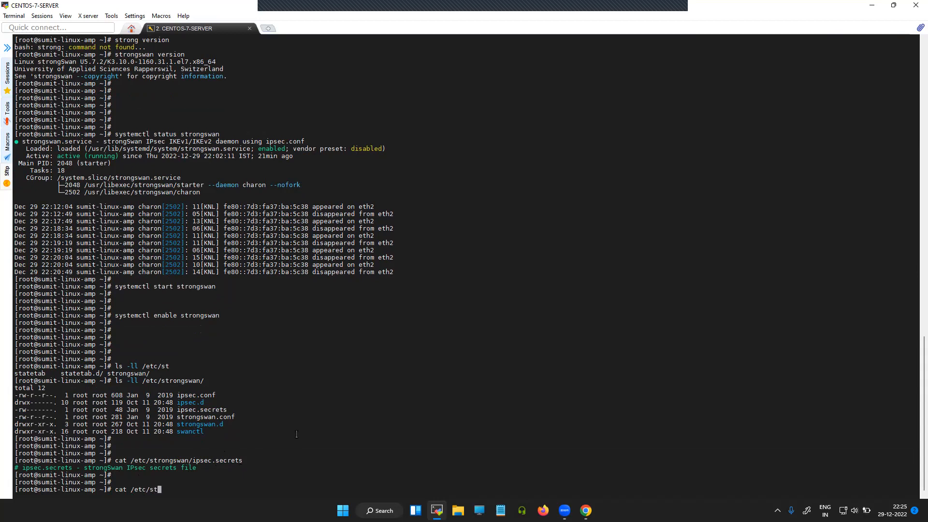
text(rongswan/)
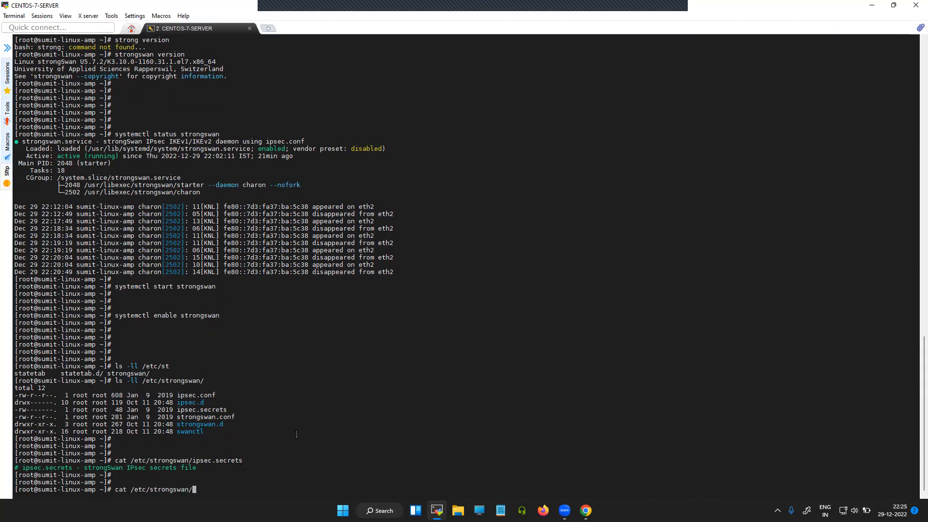
text(ipsec.)
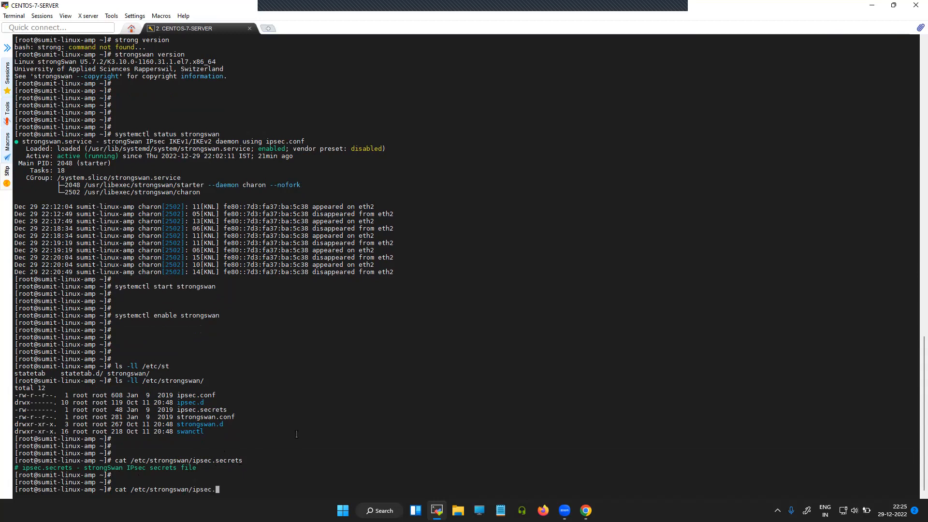
text(conf)
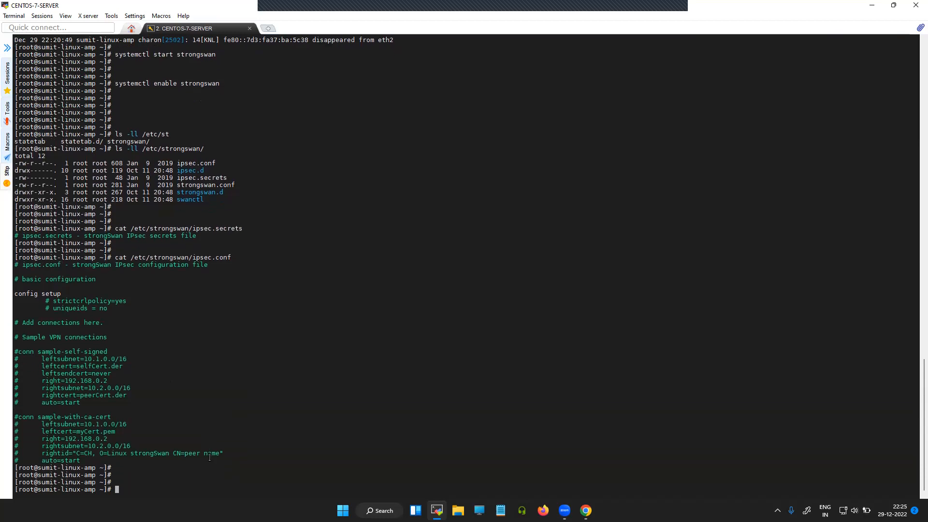
Step: Run ipsec status, which reports Pluto is not running
text(ipsec status)
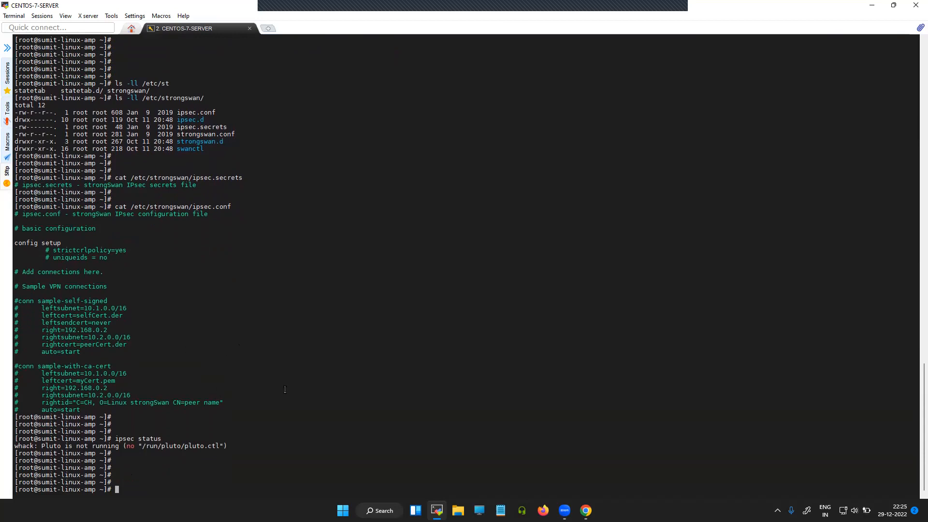
mouse_move(261, 264)
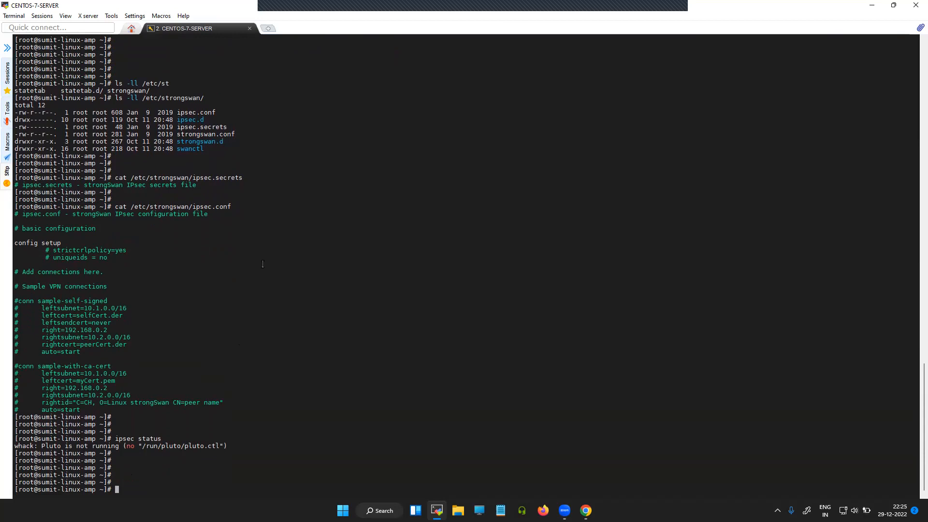
mouse_move(198, 292)
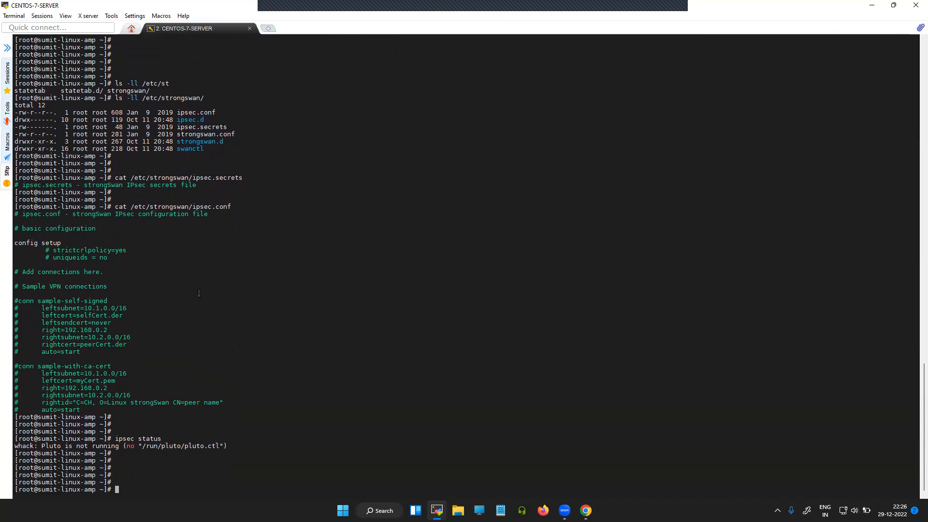